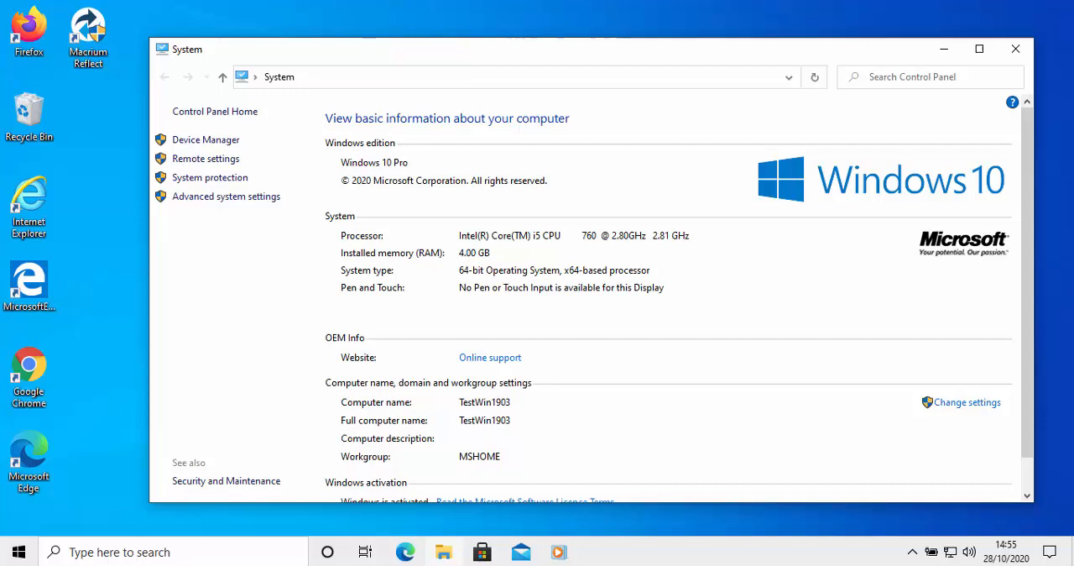
mouse_move(574, 394)
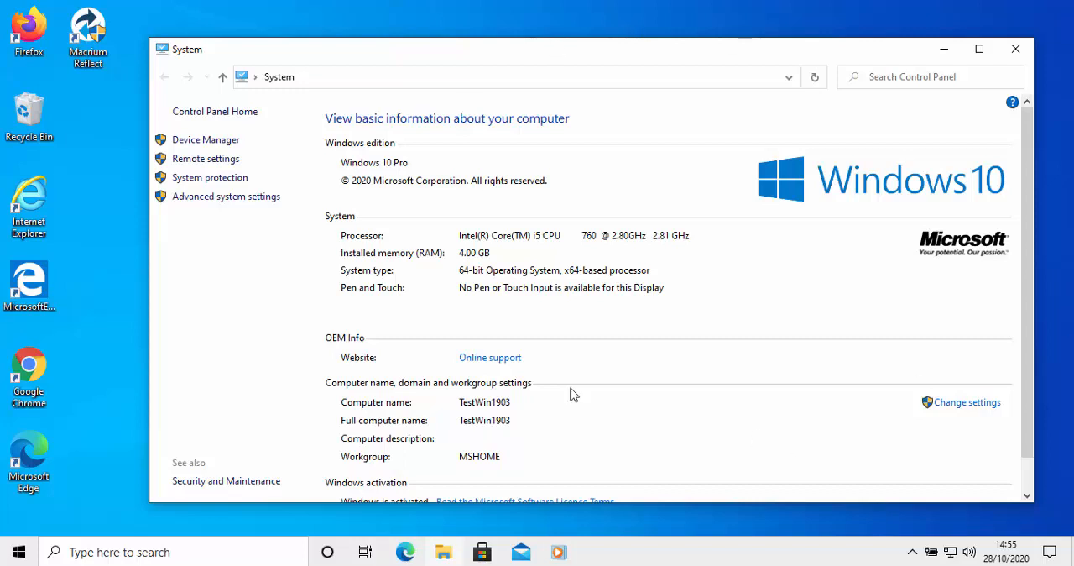
mouse_move(758, 194)
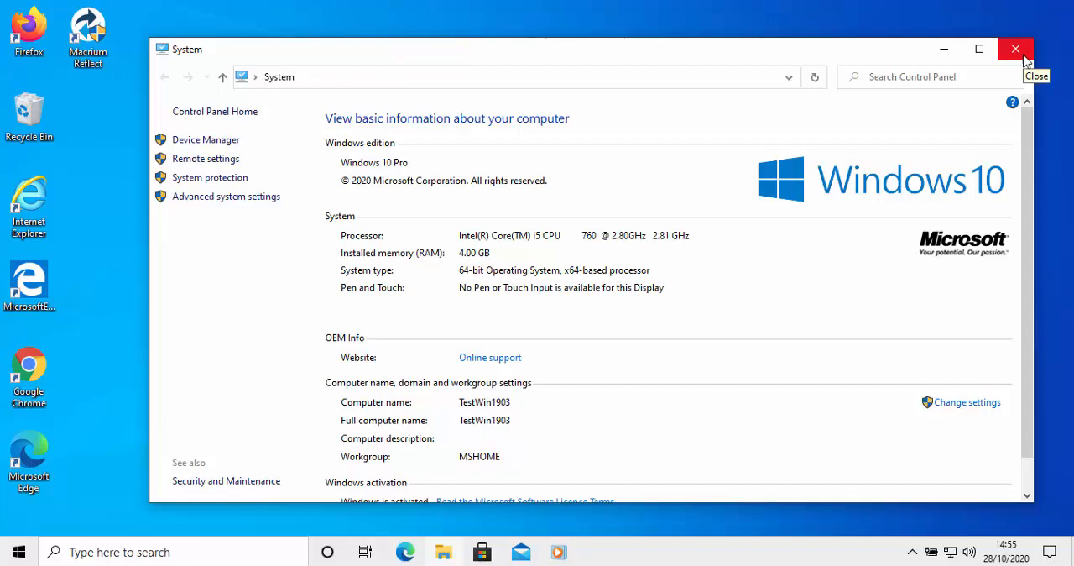
mouse_move(1032, 111)
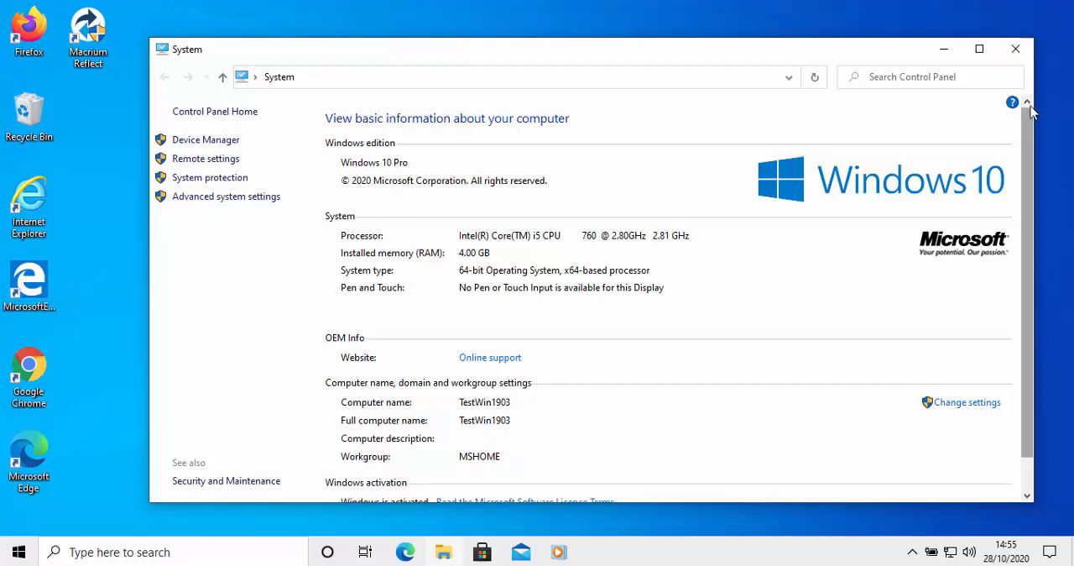
Search the Start menu for 'control' and bring up Control Panel with all items as large icons.
click(18, 551)
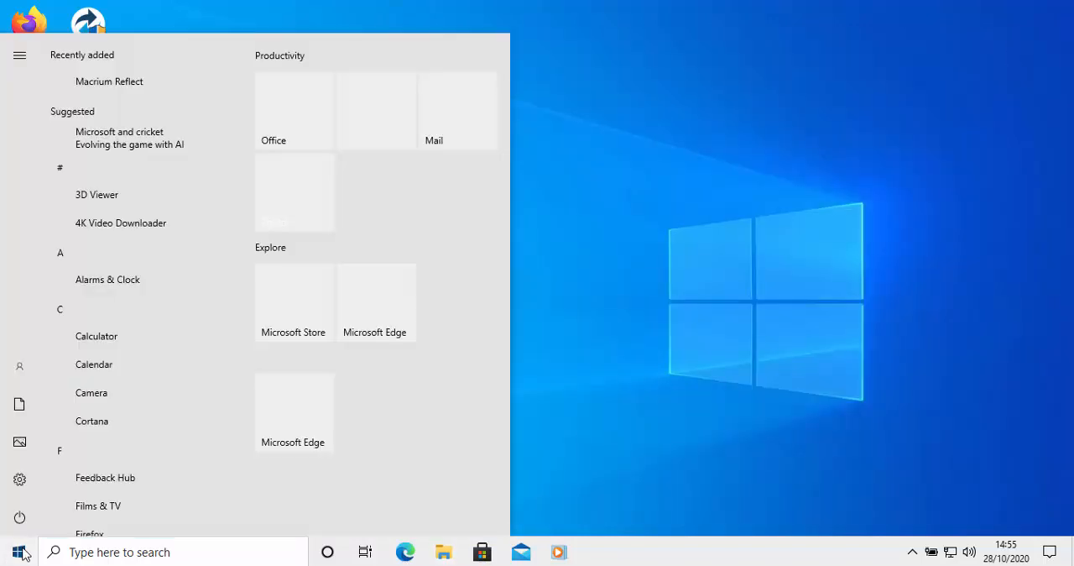
text(comntro)
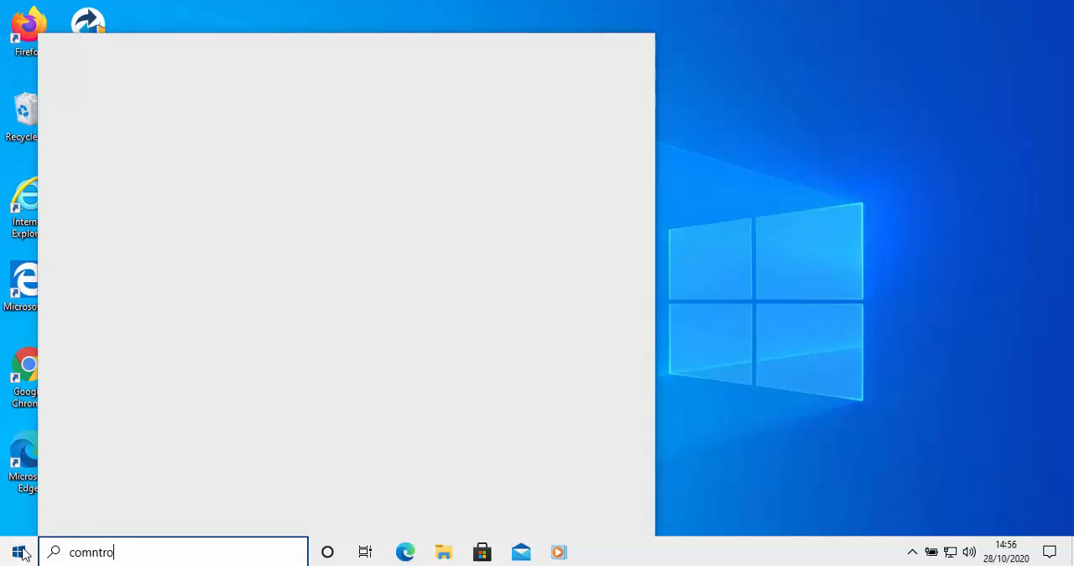
text(con)
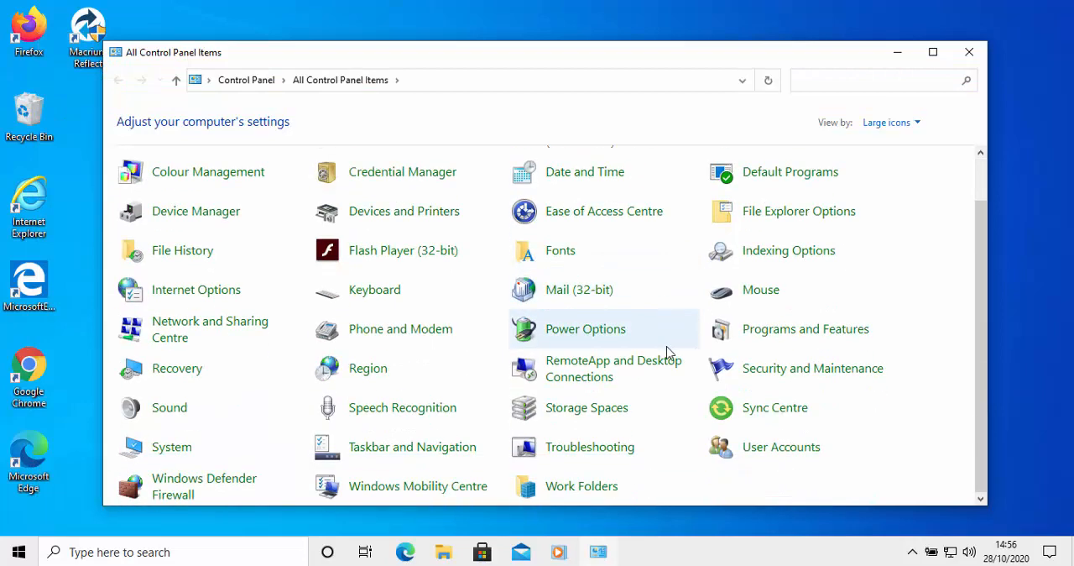
mouse_move(171, 447)
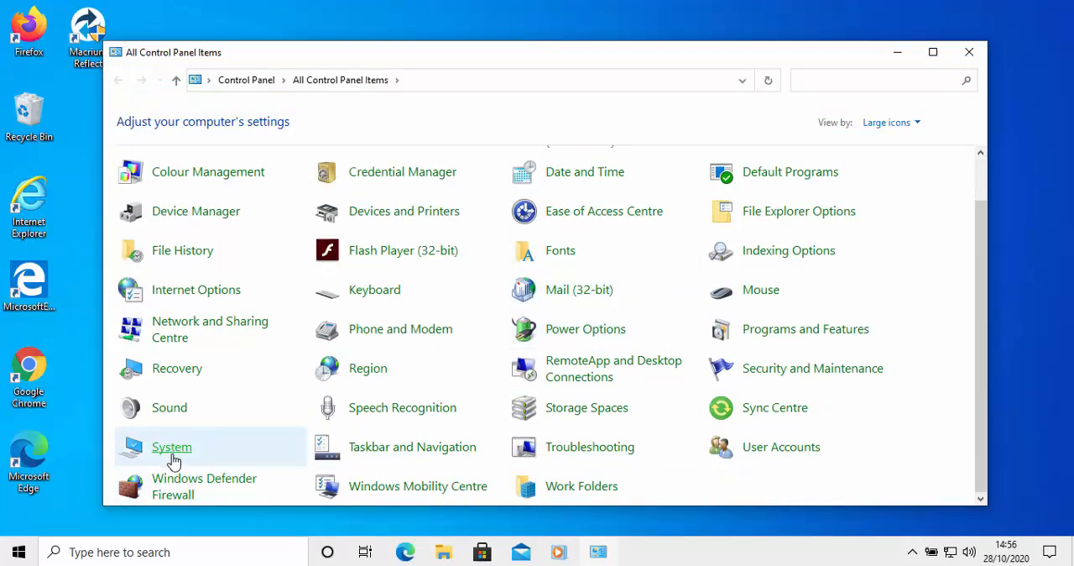
Choose System to reach the Settings About page, view Advanced system settings, then dismiss System Properties.
click(171, 446)
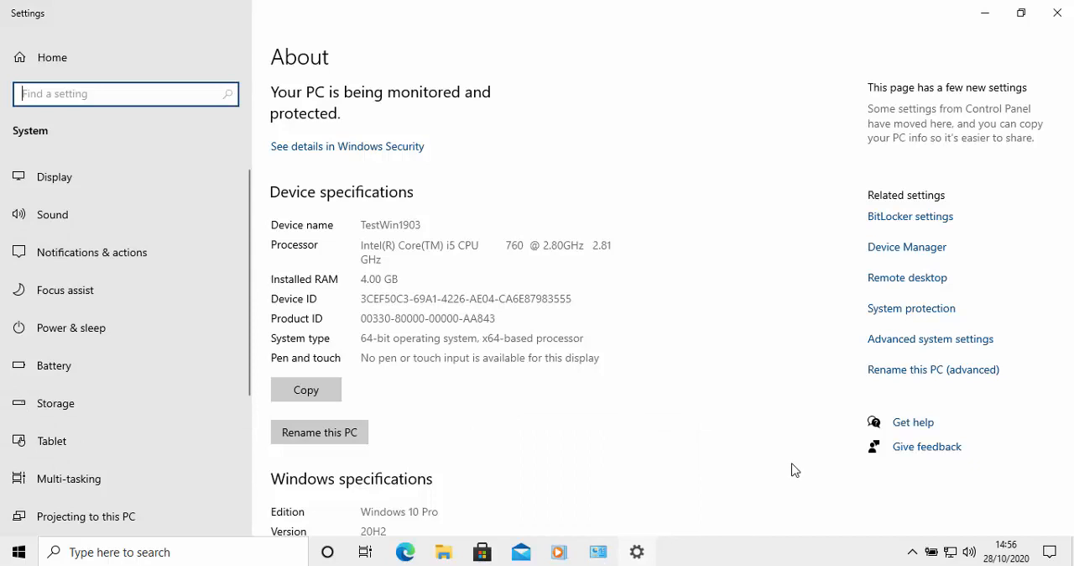
mouse_move(913, 339)
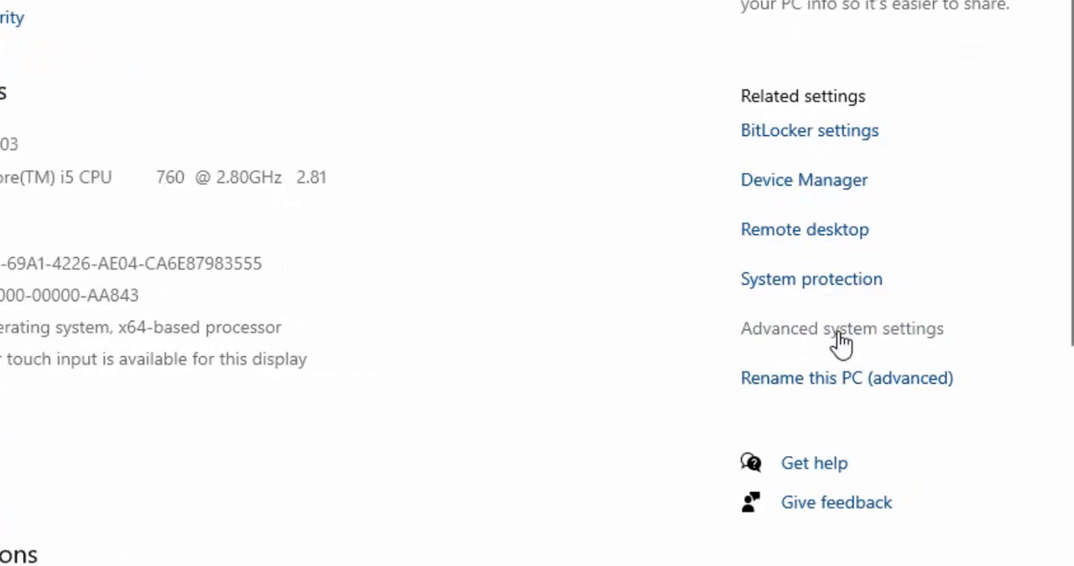
click(843, 329)
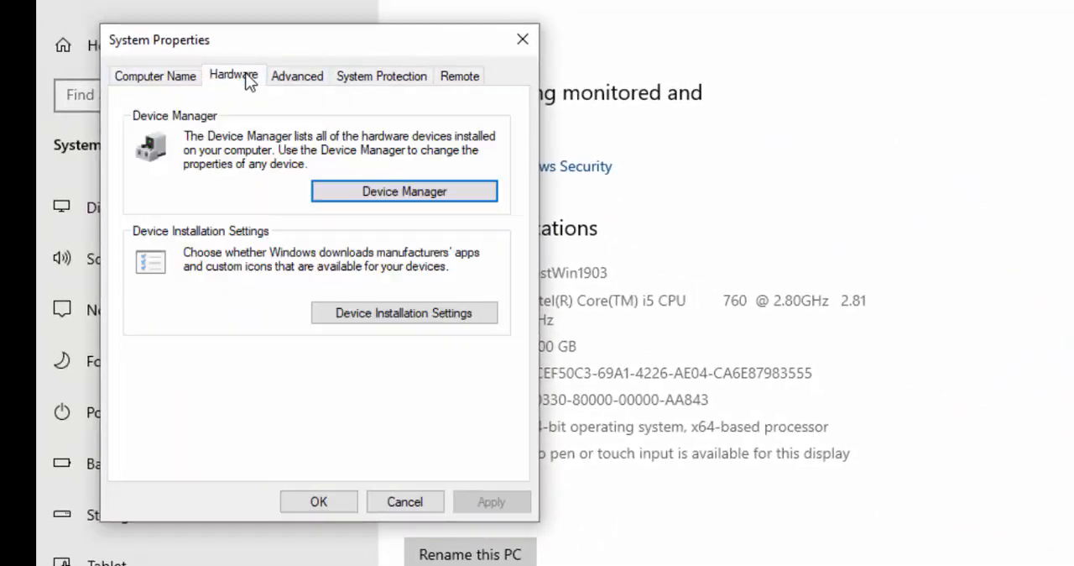
click(450, 75)
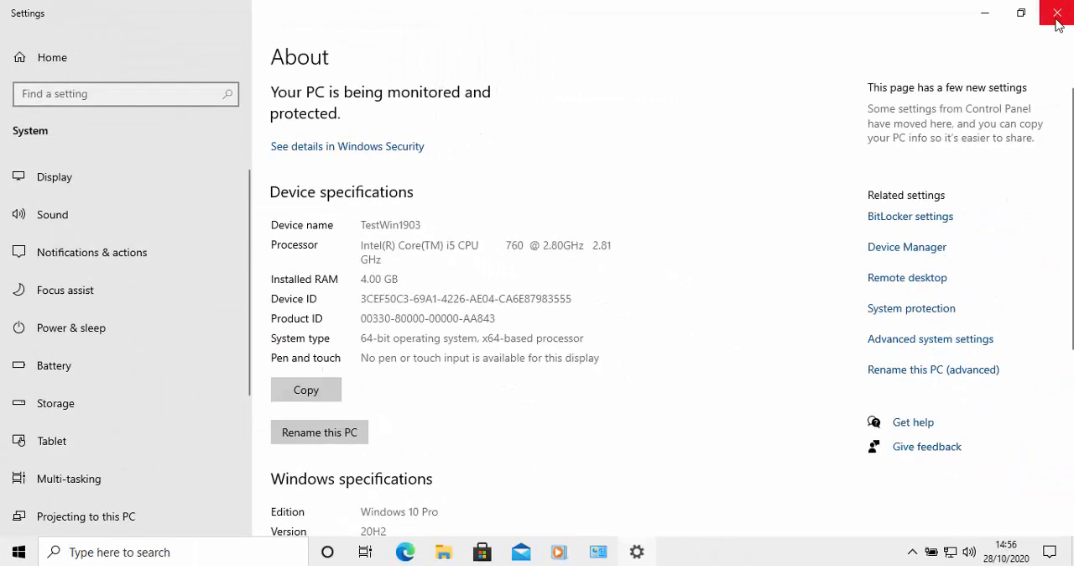
mouse_move(1057, 13)
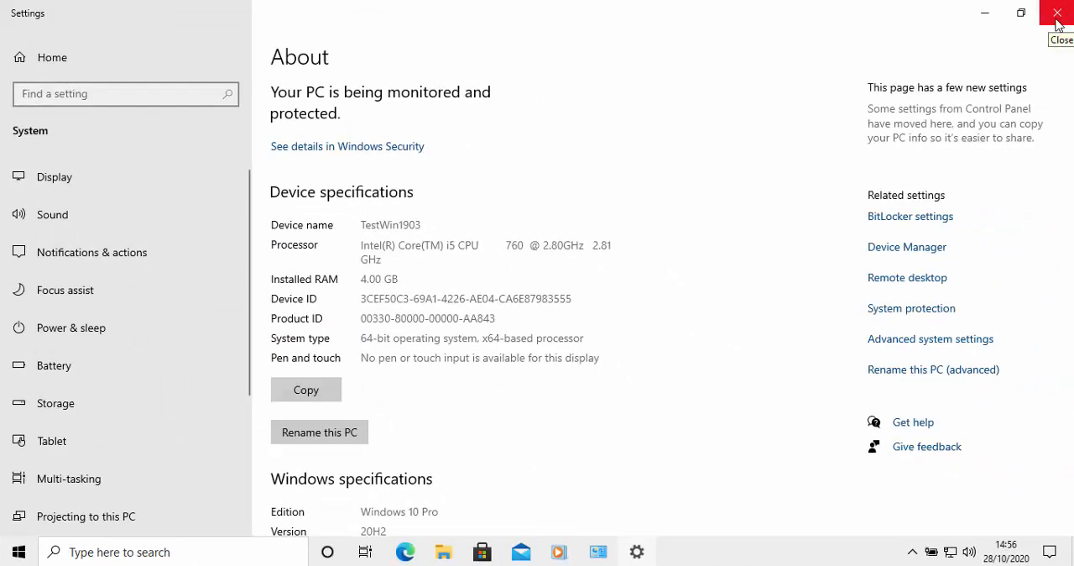
Close the Settings About page and Control Panel, leaving the desktop clear.
click(1058, 13)
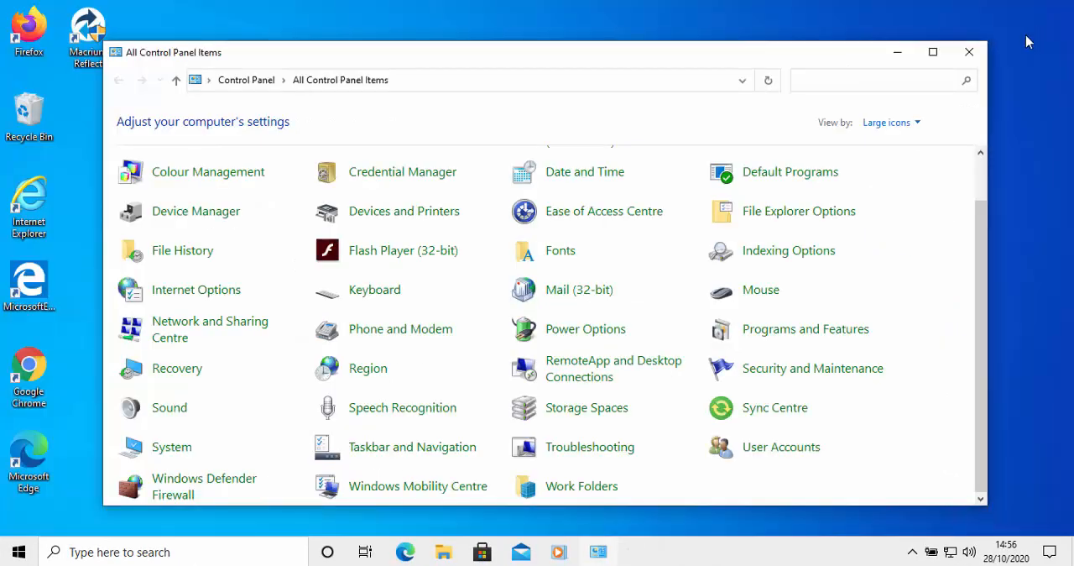
click(968, 52)
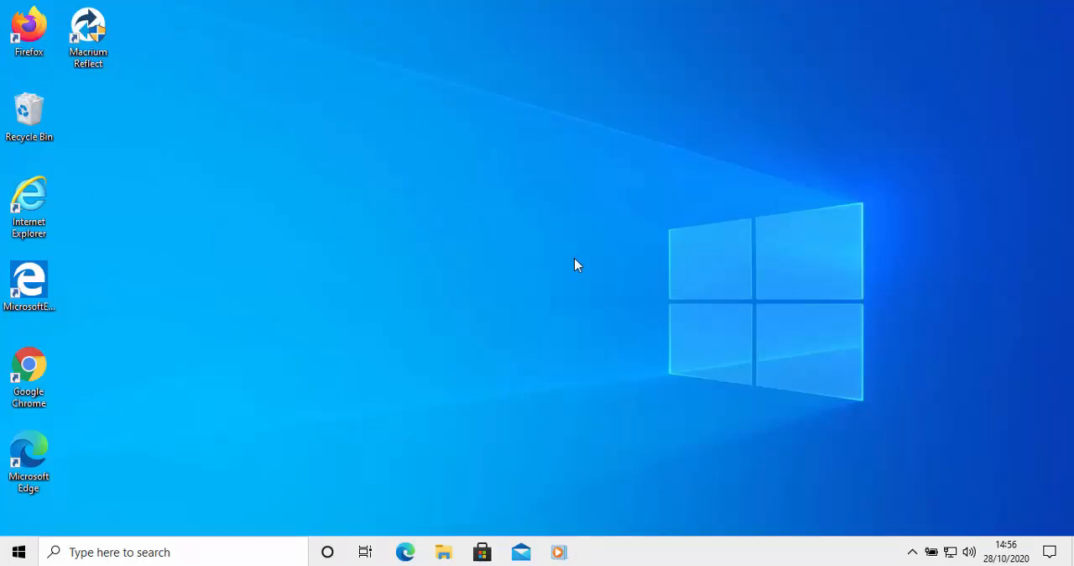
mouse_move(560, 125)
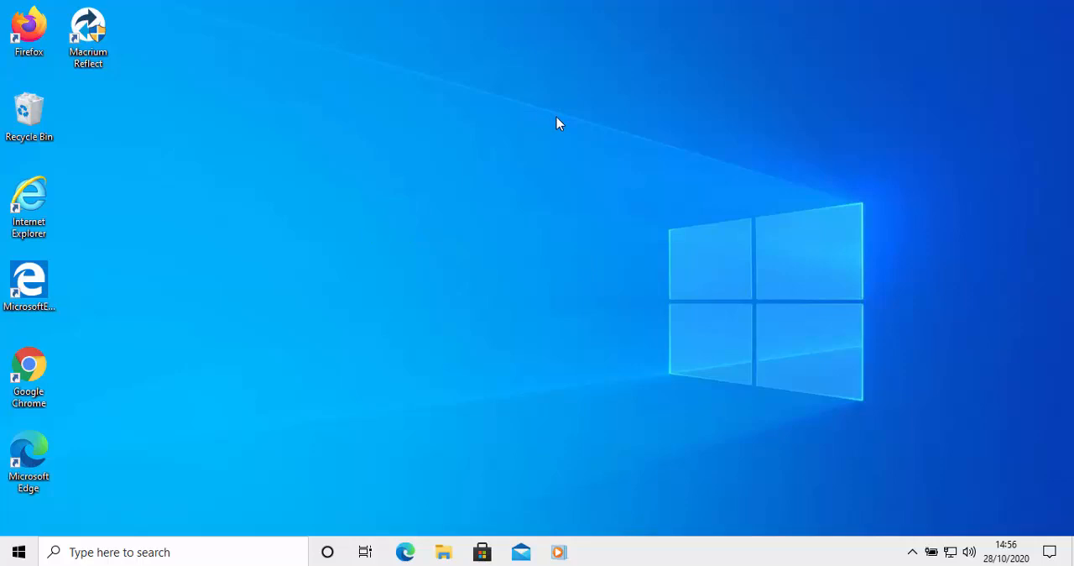
mouse_move(566, 94)
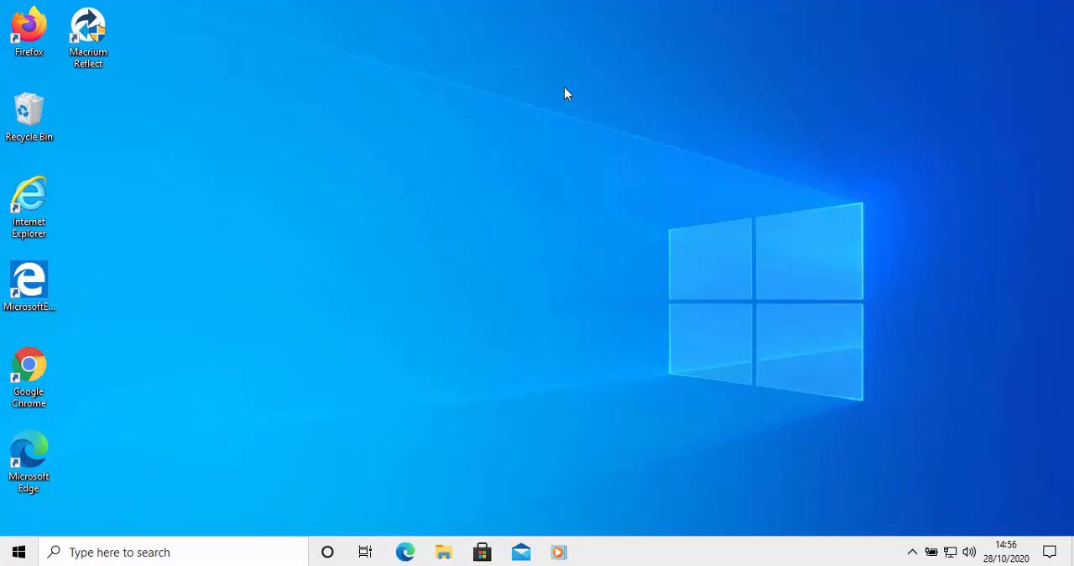
From the desktop context menu choose New > Shortcut to start the Create Shortcut wizard.
right_click(567, 93)
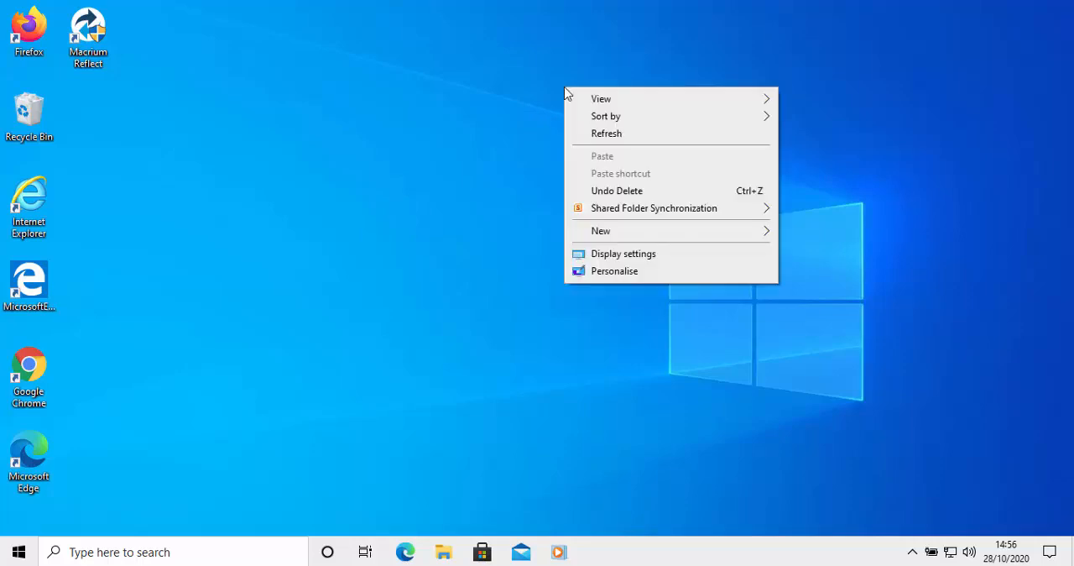
mouse_move(606, 159)
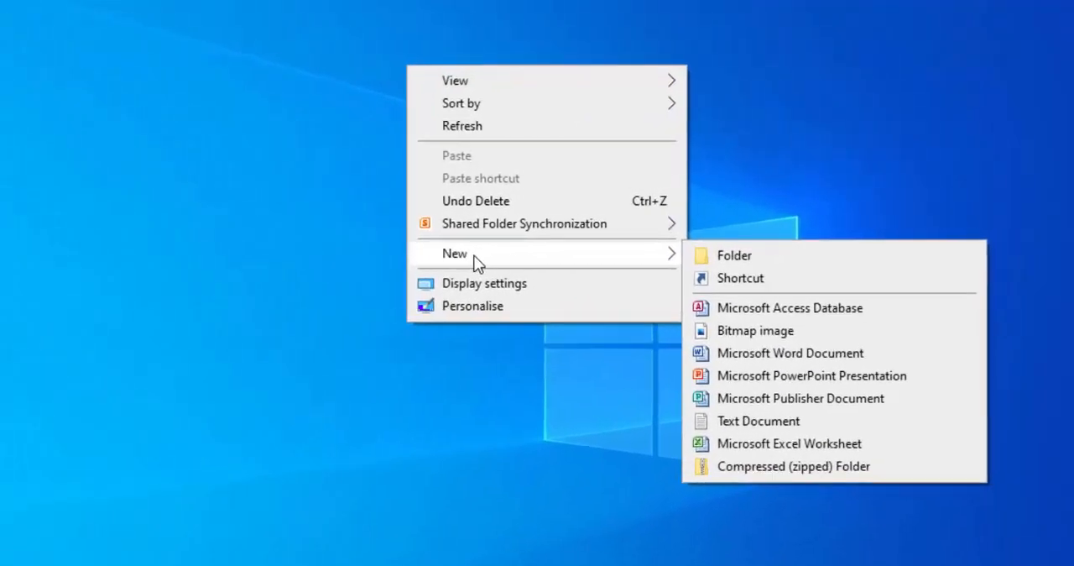
mouse_move(781, 279)
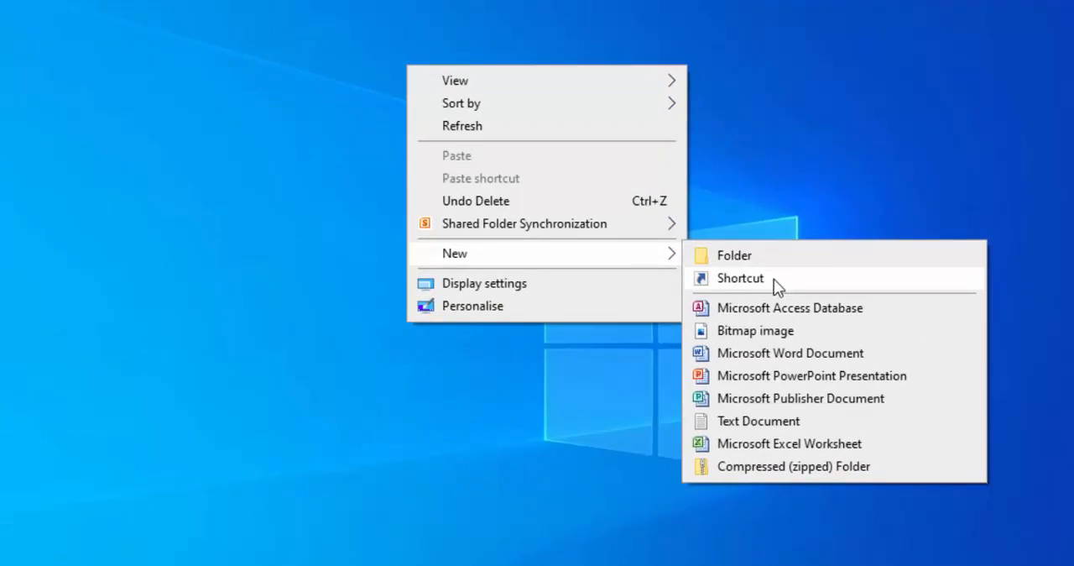
click(738, 279)
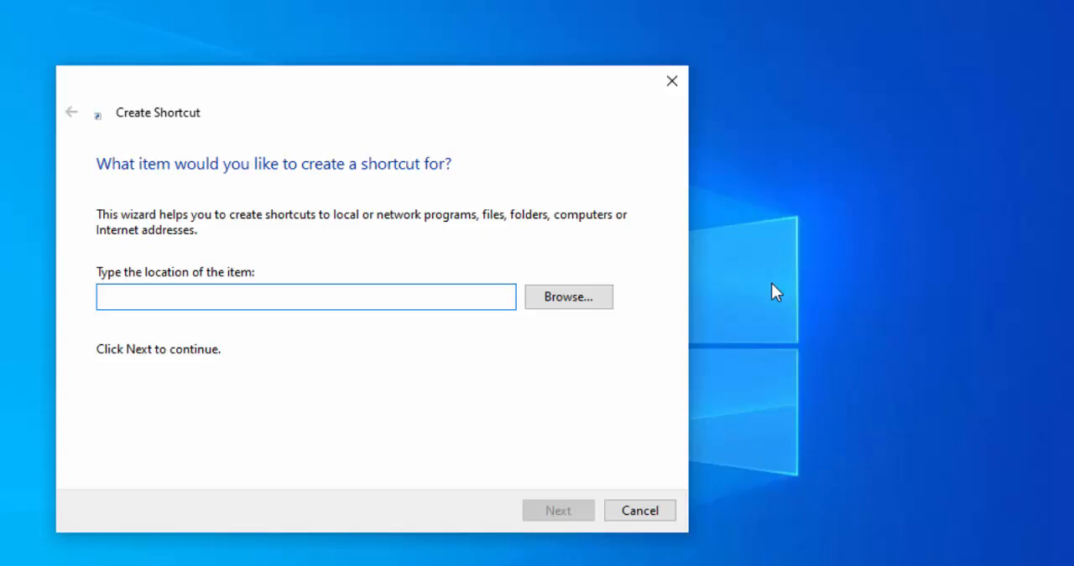
Enter the location explorer.exe shell:::{BB06C0E4-D293-4f75-8A90-CB05B6477EEE}.
text(explorer.exe shell:::{BB06C0E4-D293-4f75-8A90-CB05B6477EEE})
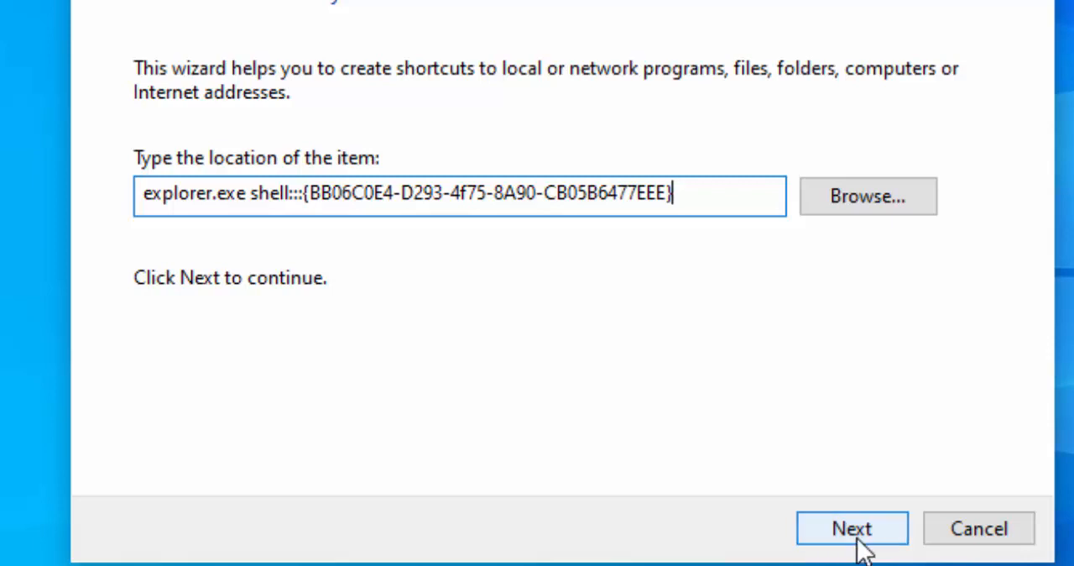
Name the shortcut 'Classic System' and finish the wizard so it lands on the desktop.
click(851, 527)
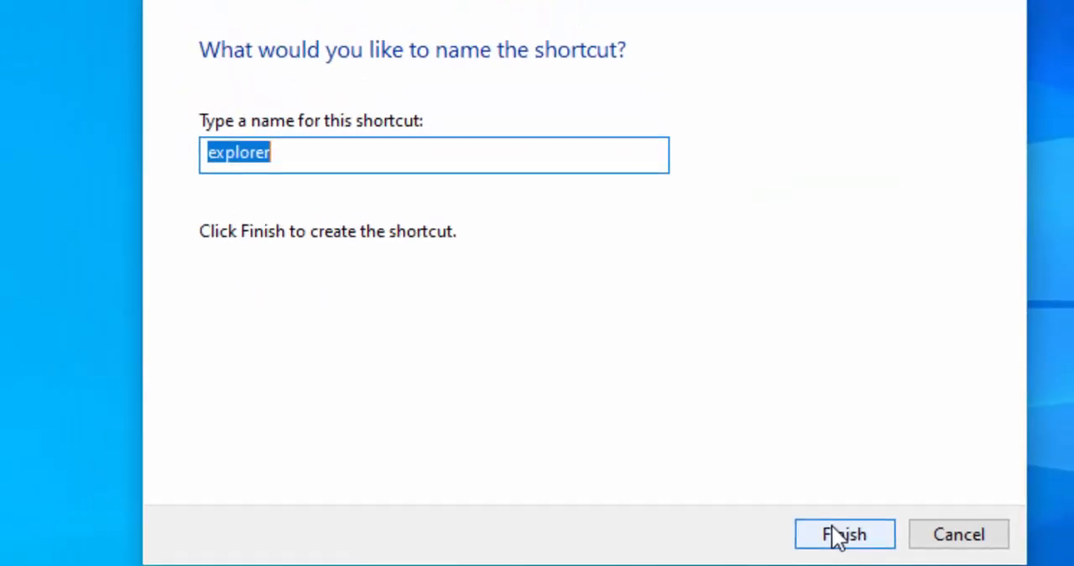
text(Clas)
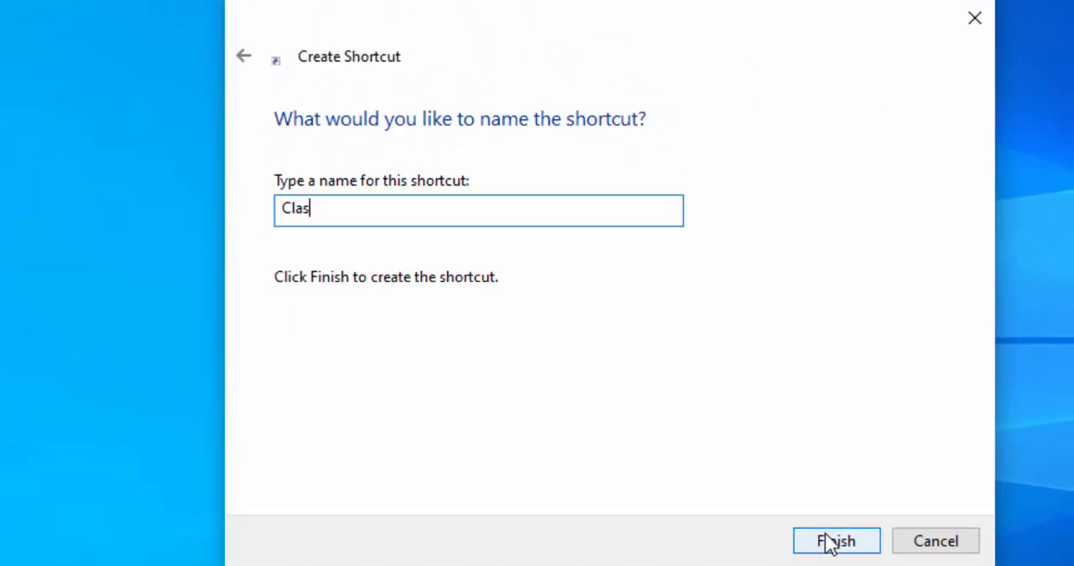
text(sic System)
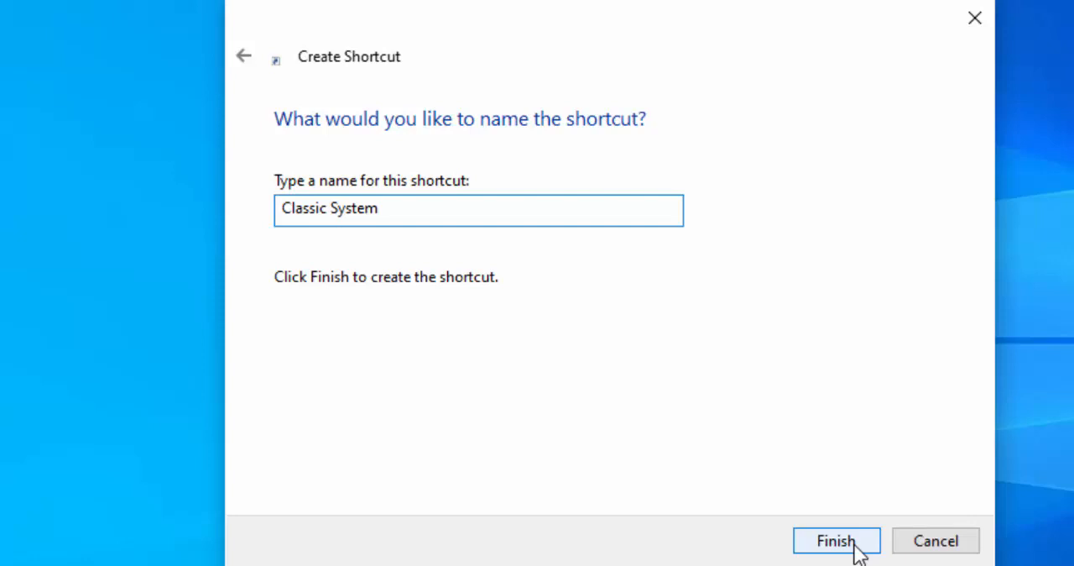
click(836, 541)
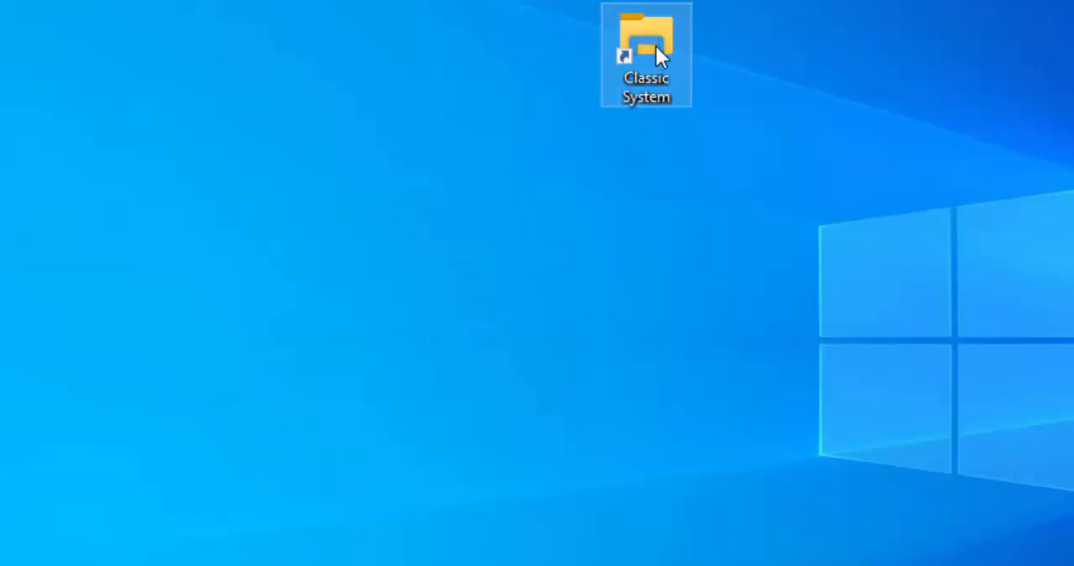
mouse_move(658, 44)
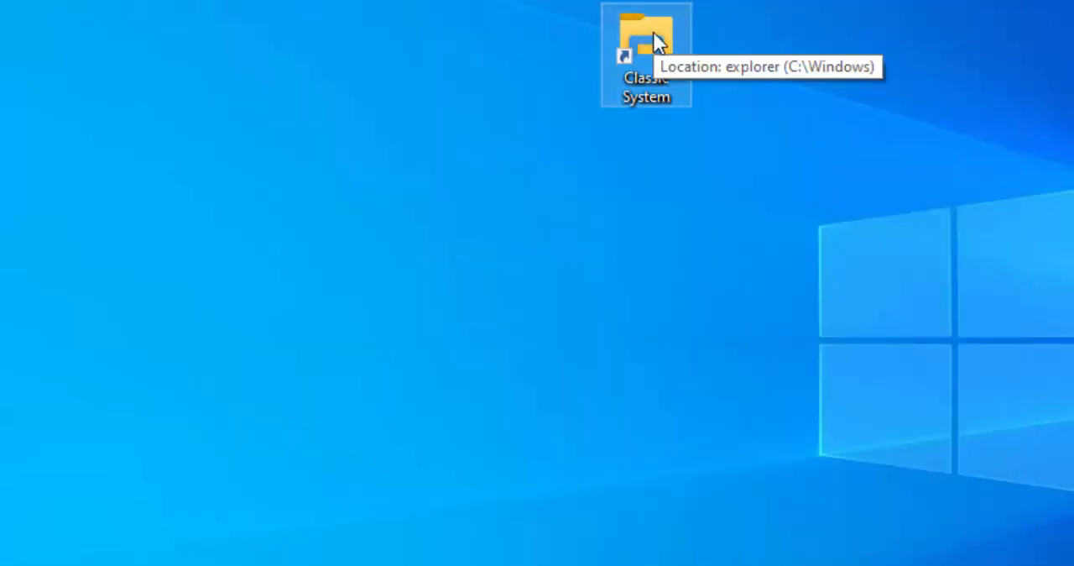
mouse_move(663, 50)
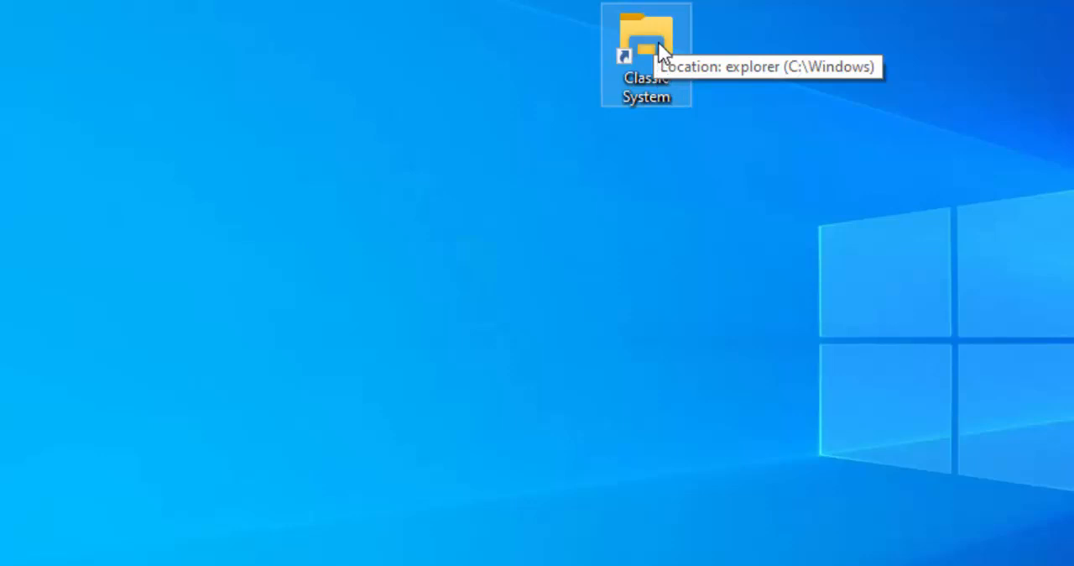
Through the shortcut's Properties > Change Icon, select the computer icon and apply it.
right_click(646, 54)
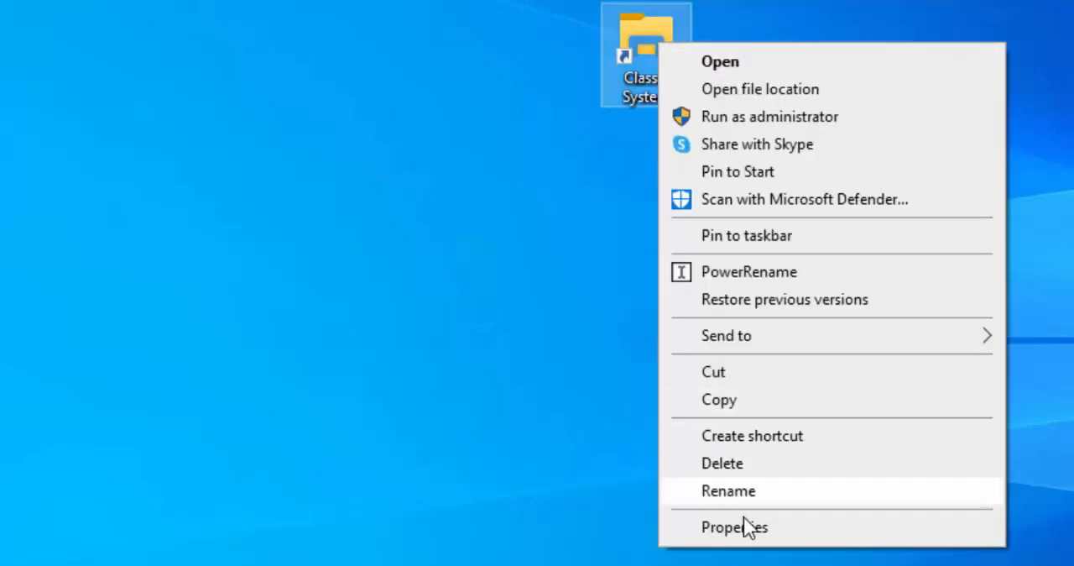
click(736, 527)
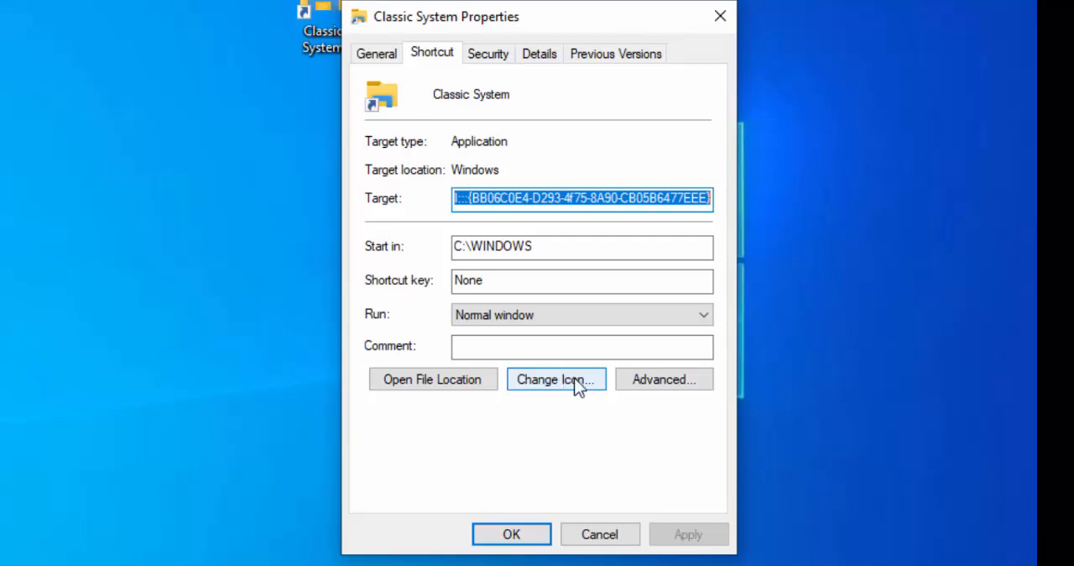
click(556, 378)
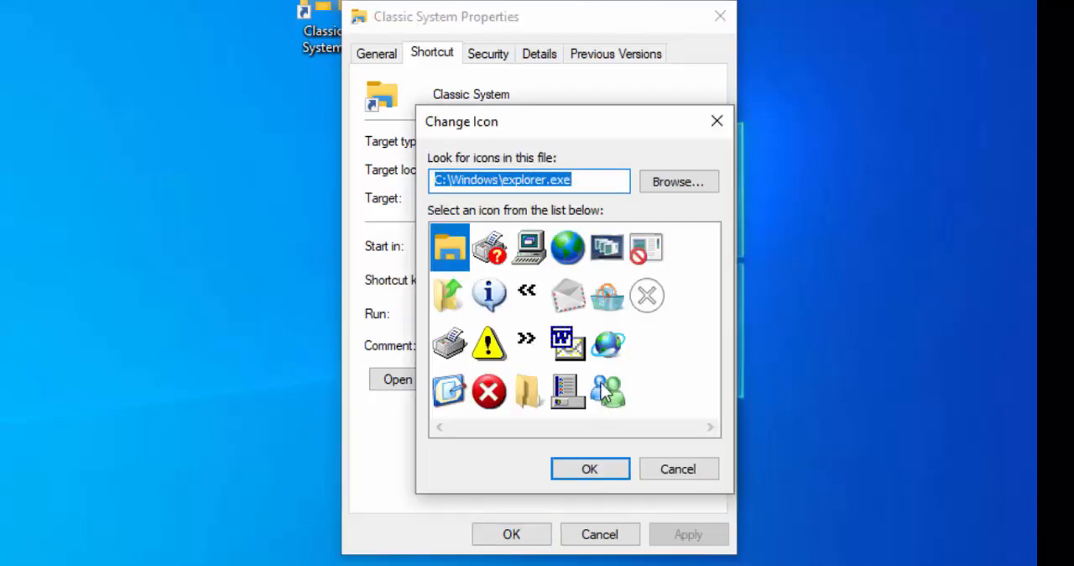
click(527, 246)
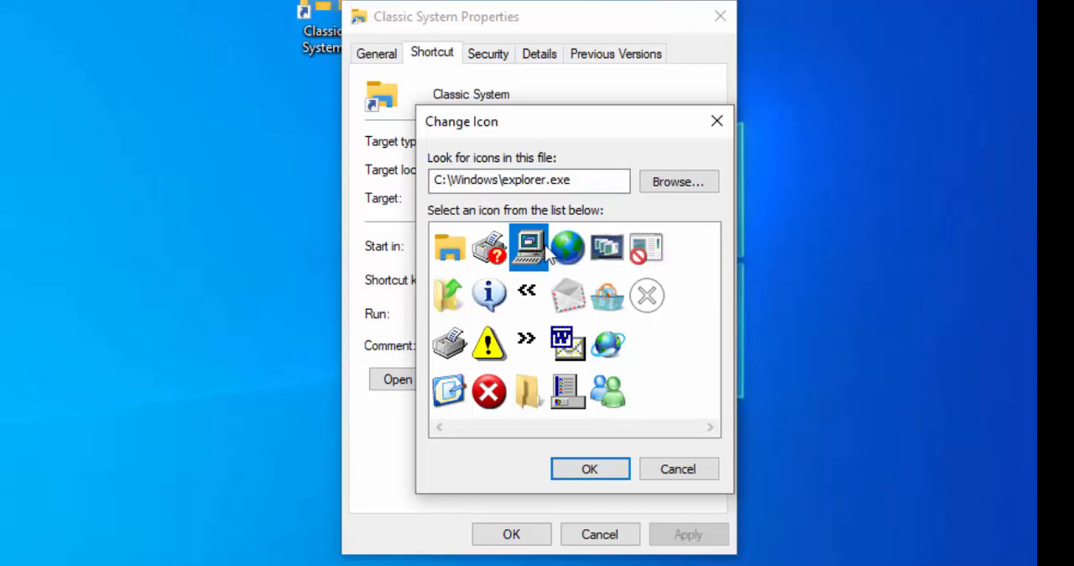
click(589, 468)
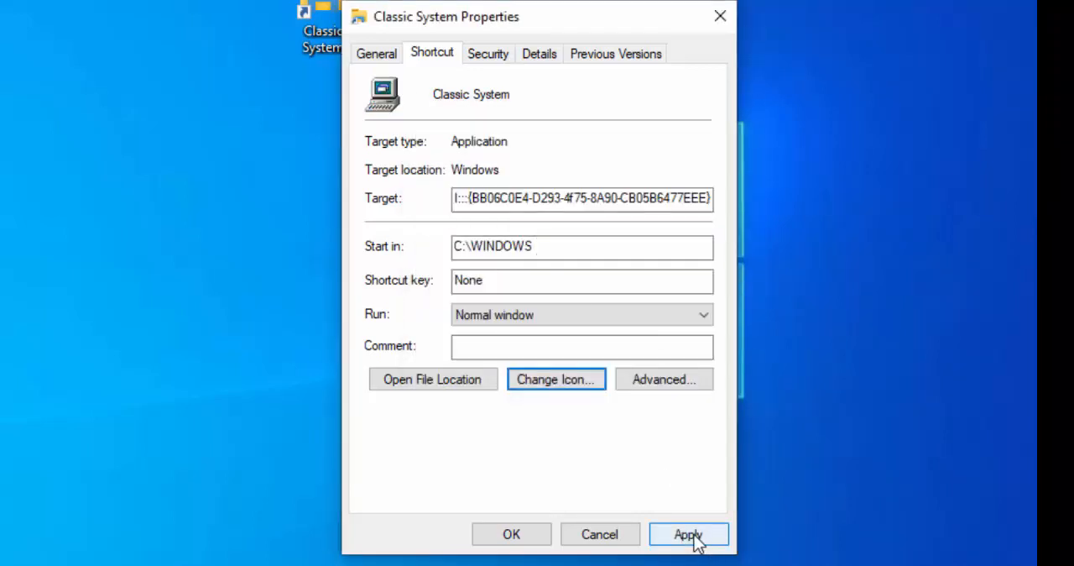
click(511, 534)
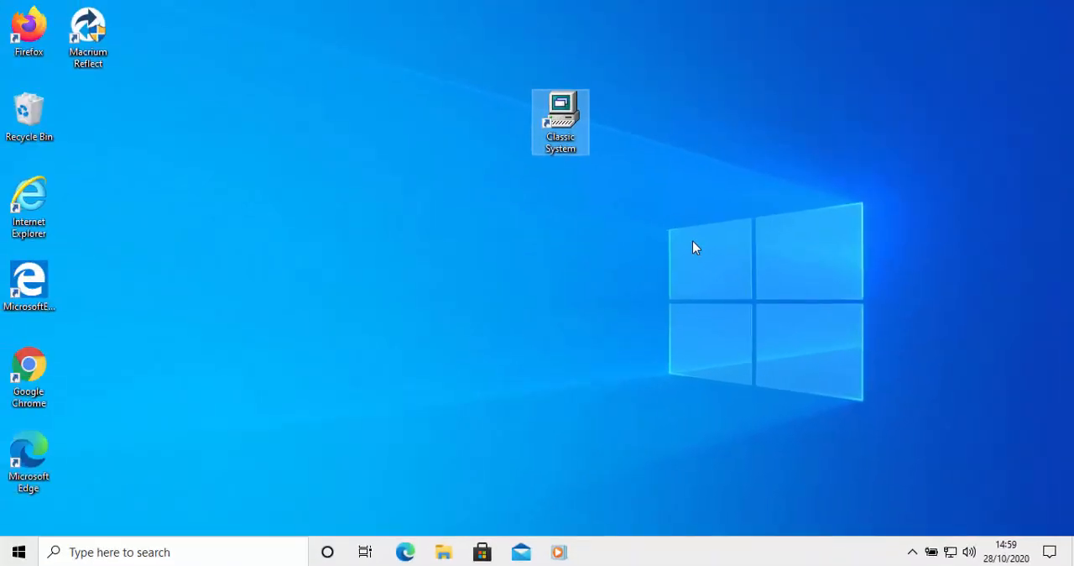
Drag the shortcut next to the Recycle Bin and launch it to show the classic System window.
drag(560, 120, 74, 125)
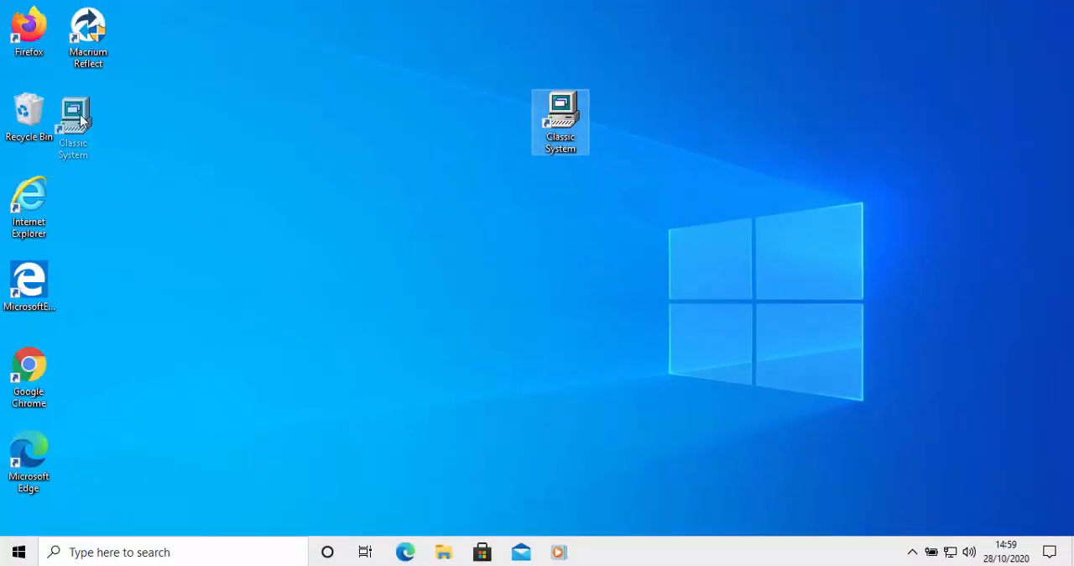
drag(561, 120, 87, 121)
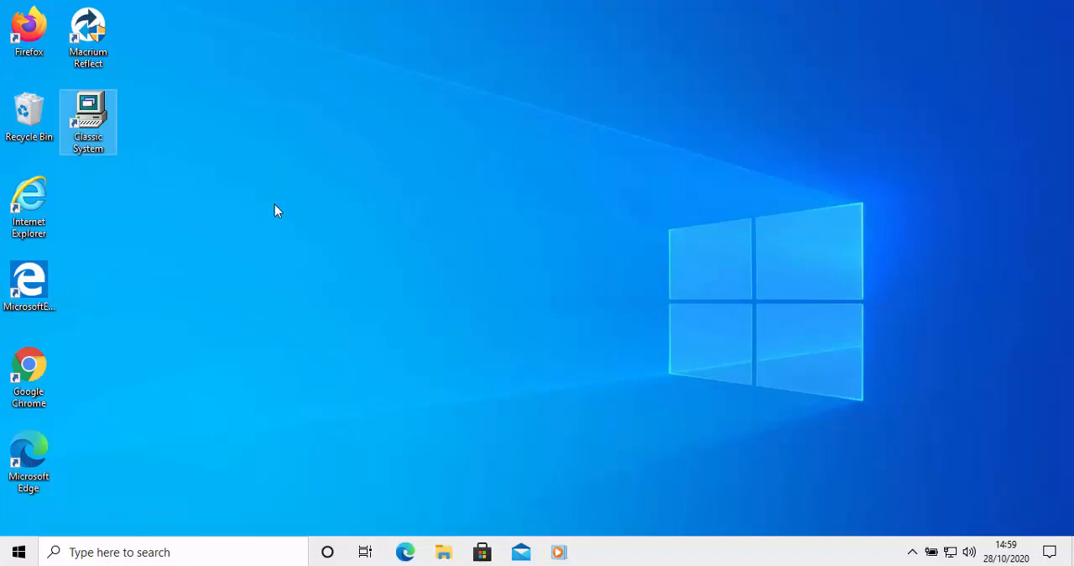
double_click(88, 121)
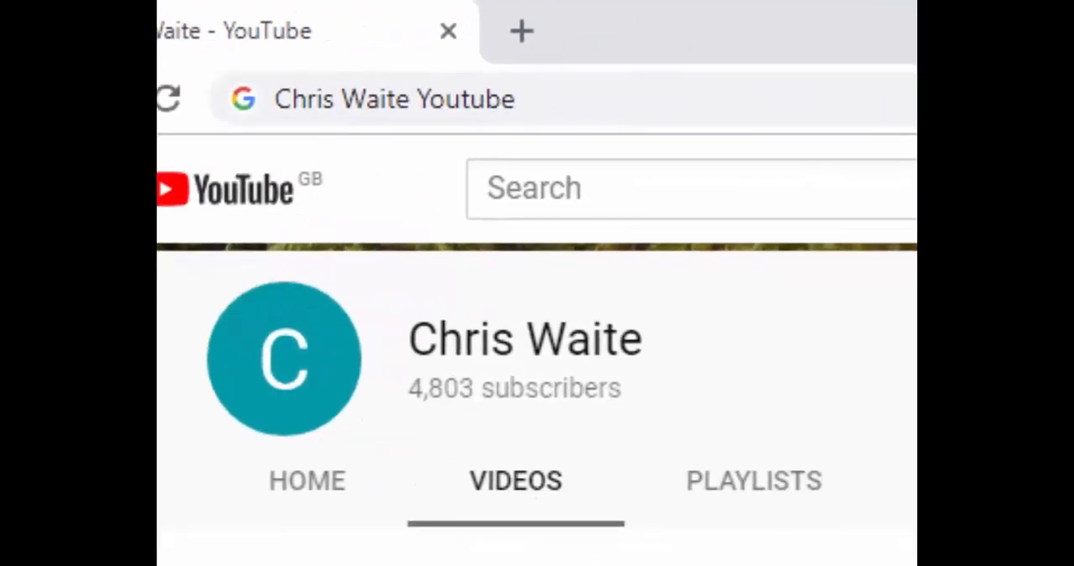
scroll(down, 3)
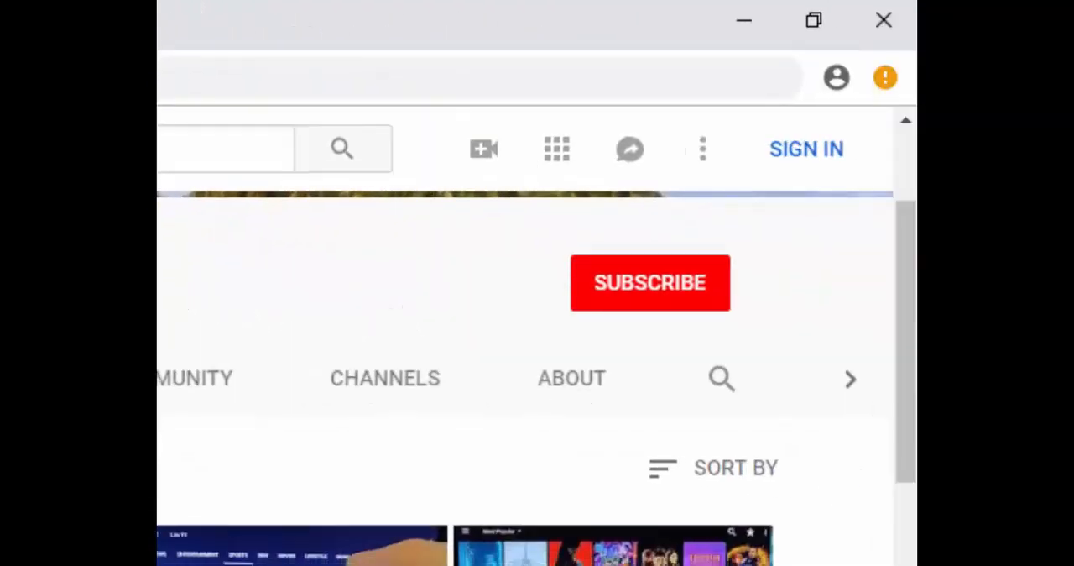